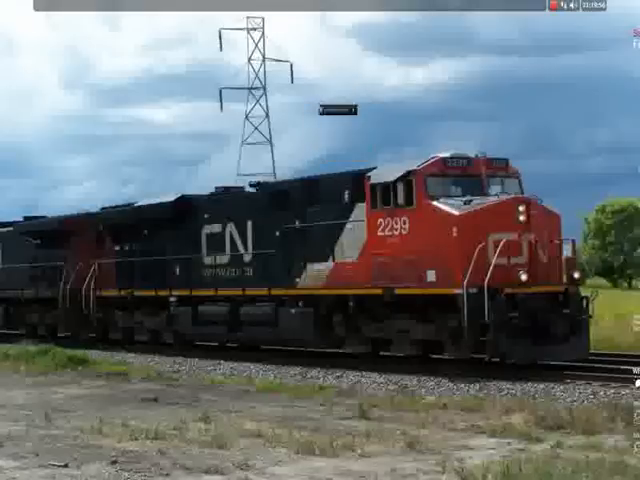
Step: Scroll through rc.xml to the Desktop mousebinds and the ShowMenu entry for the left button
click(332, 110)
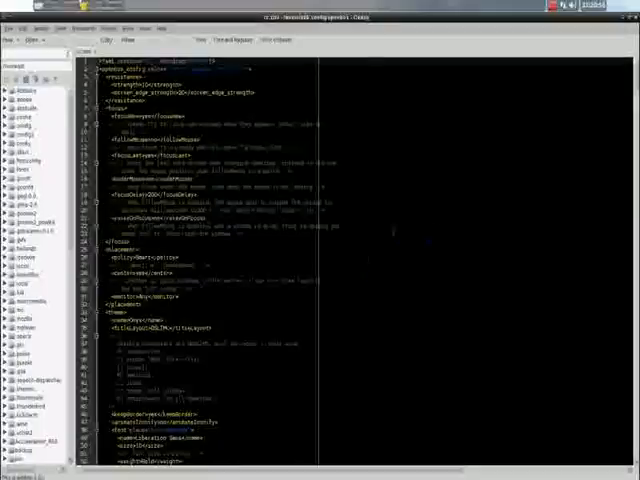
scroll(down, 3)
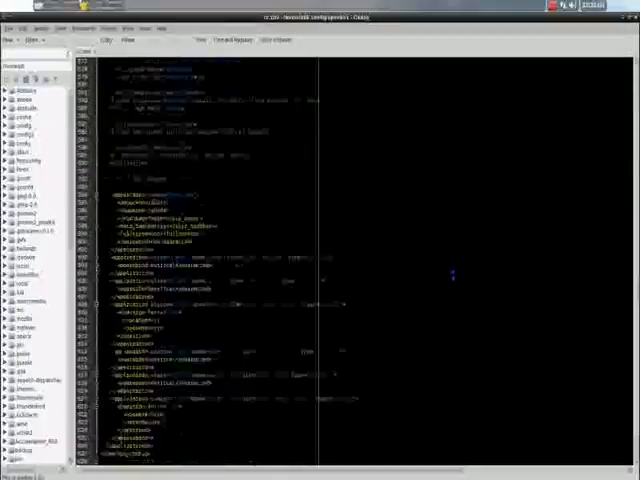
scroll(down, 3)
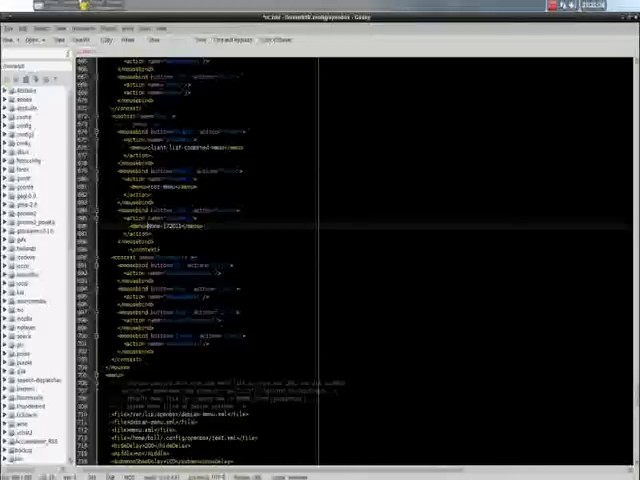
scroll(down, 3)
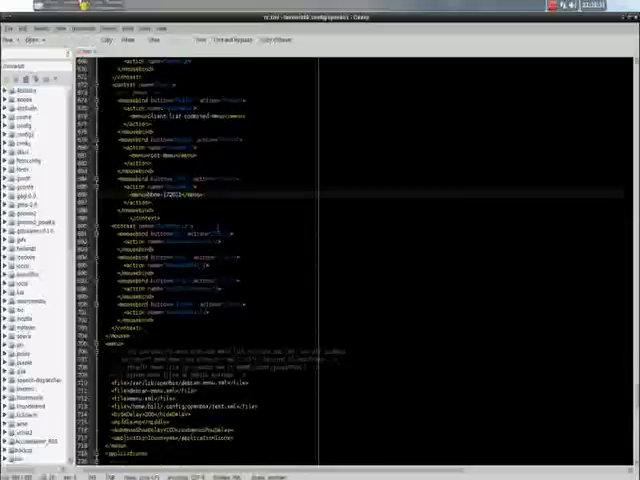
scroll(down, 3)
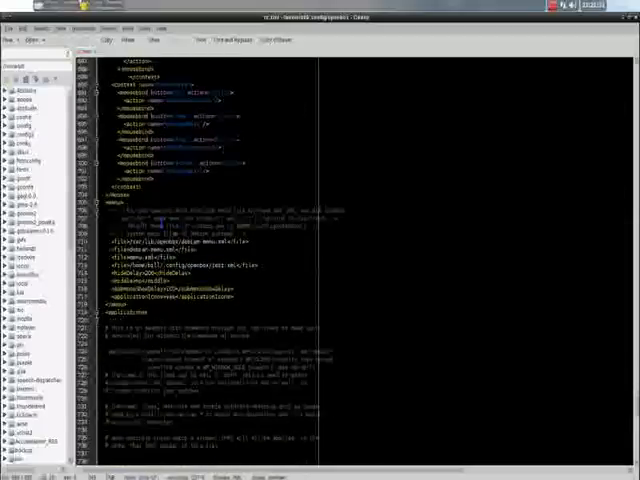